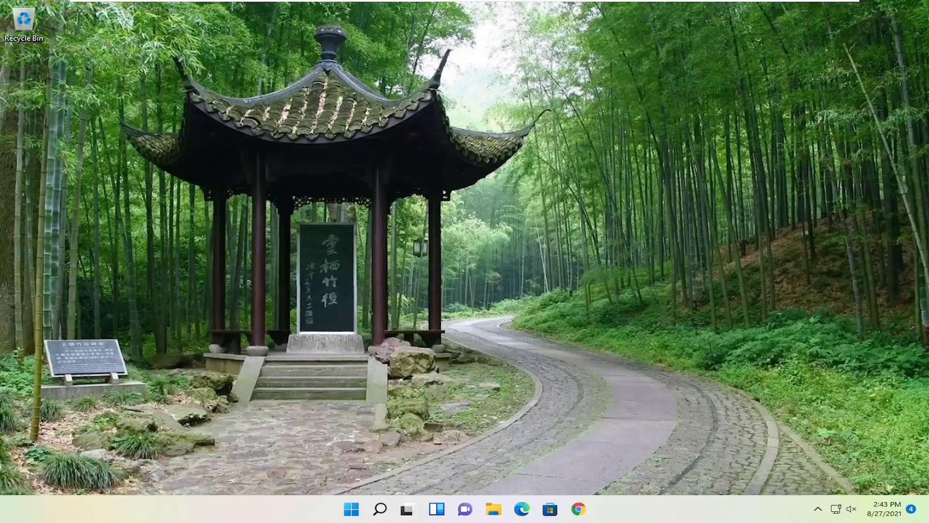
mouse_move(434, 386)
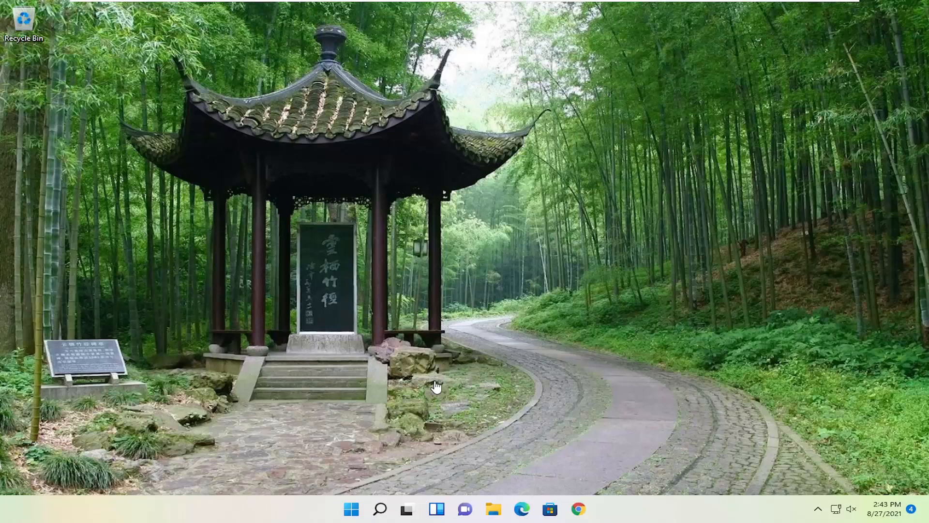
mouse_move(625, 465)
type("r")
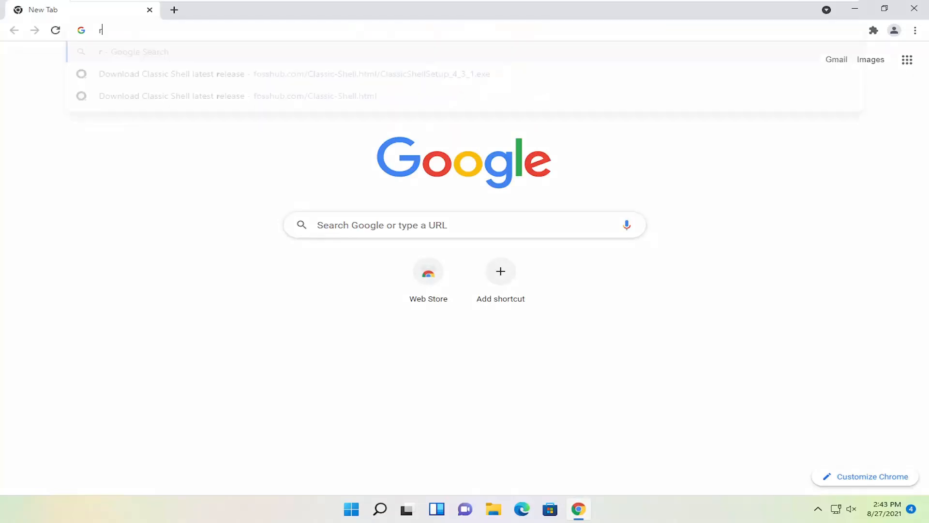
Search Google for 'rainmeter download' and go to the official rainmeter.net site.
type("ainmeter d")
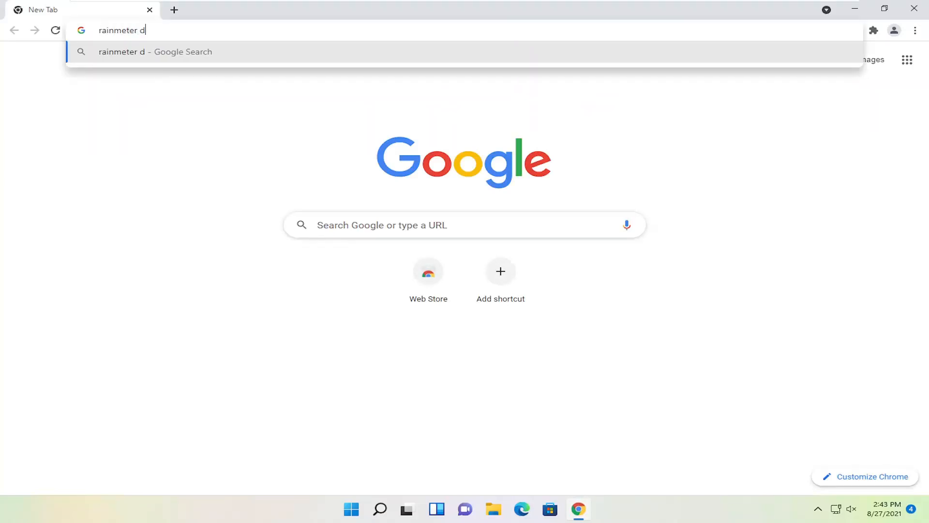
key("enter")
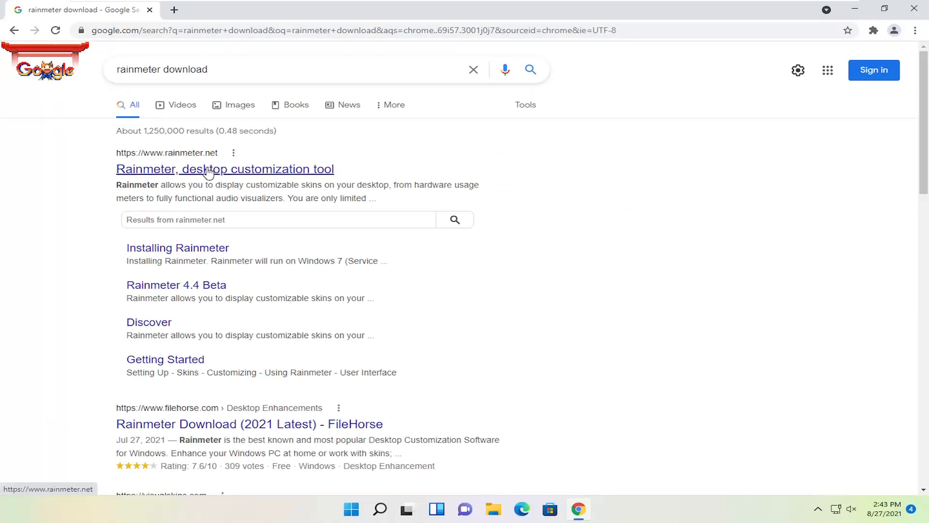
left_click(224, 168)
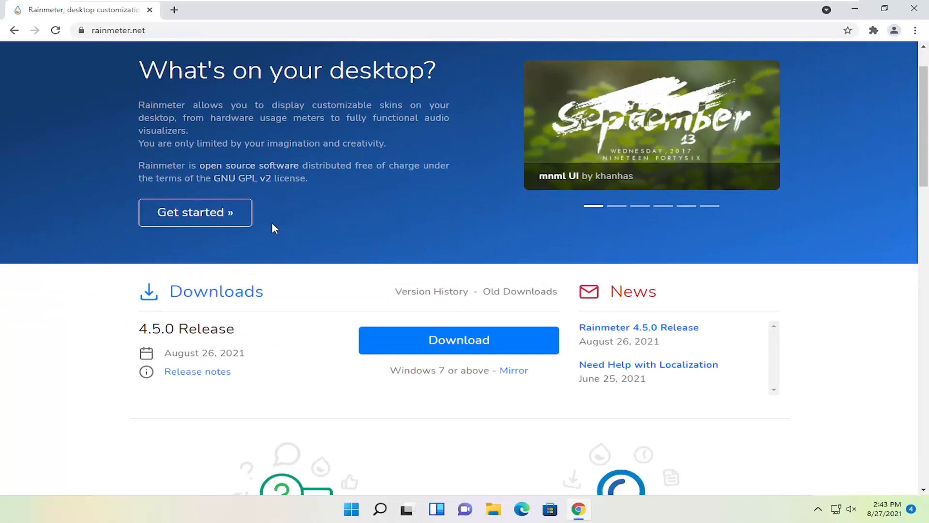
Download Rainmeter-4.5.0.exe and launch it from Chrome's download bar.
left_click(458, 339)
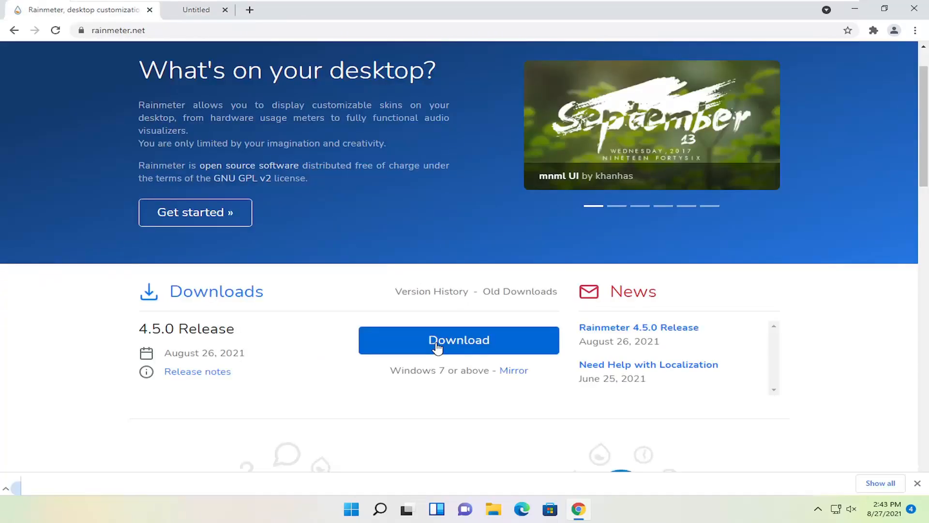
left_click(458, 339)
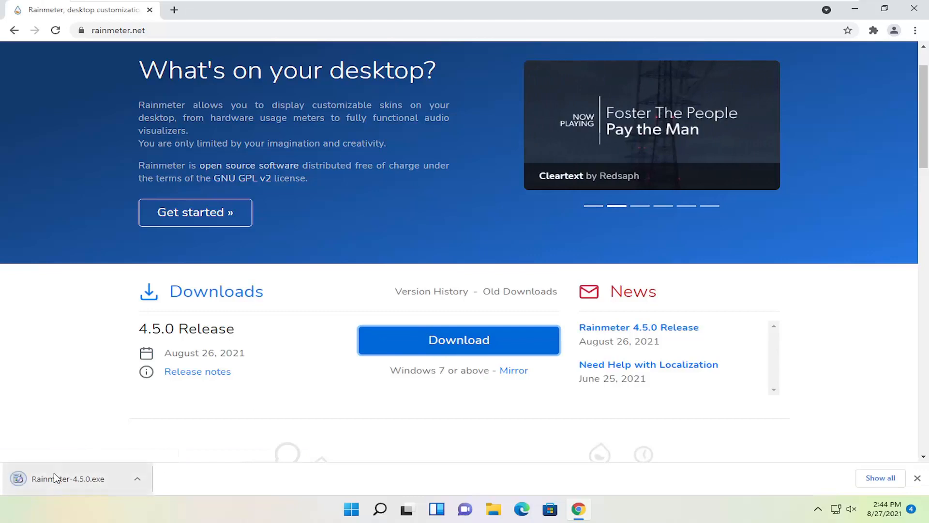
left_click(71, 478)
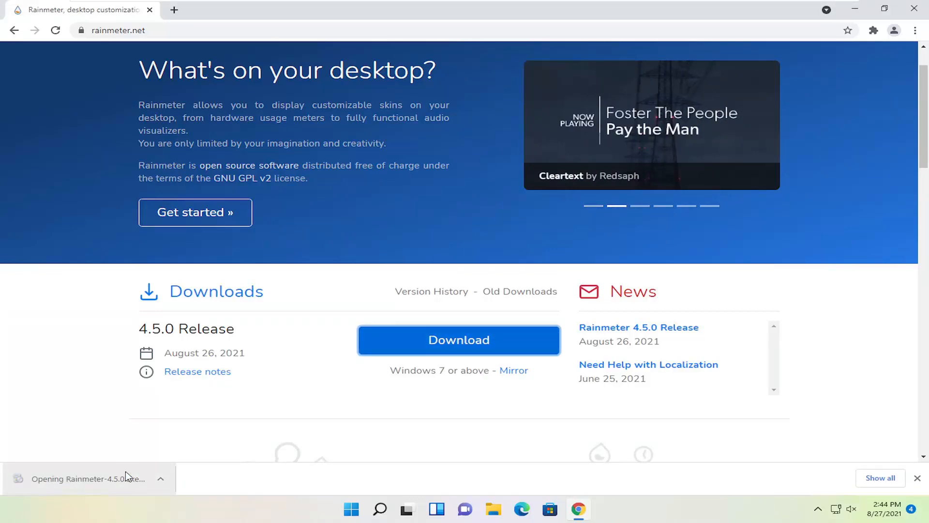
left_click(89, 478)
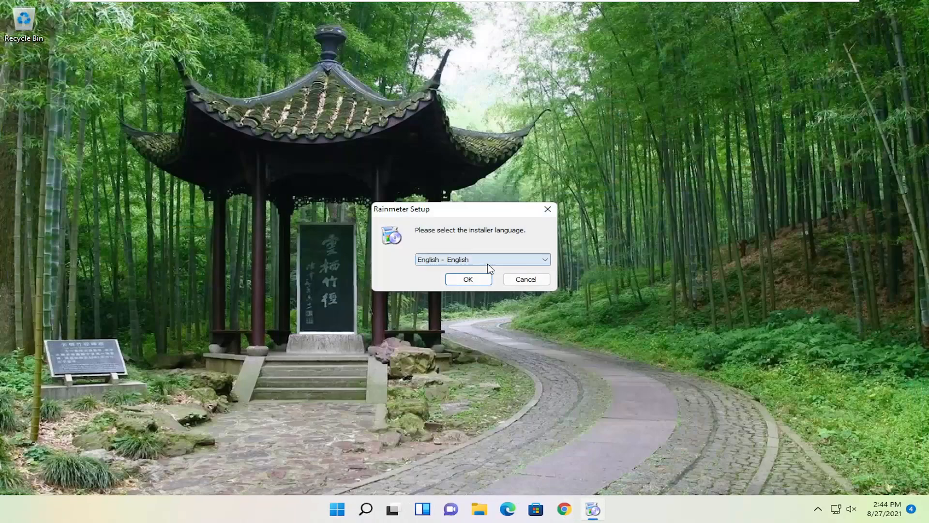
Install Rainmeter in English as a Standard install, approve UAC, and finish with Run Rainmeter checked.
left_click(467, 279)
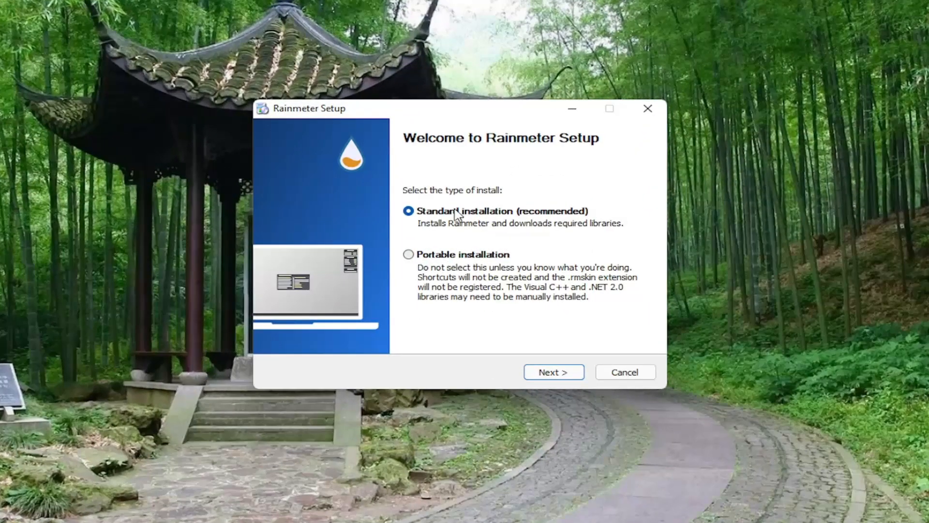
mouse_move(499, 221)
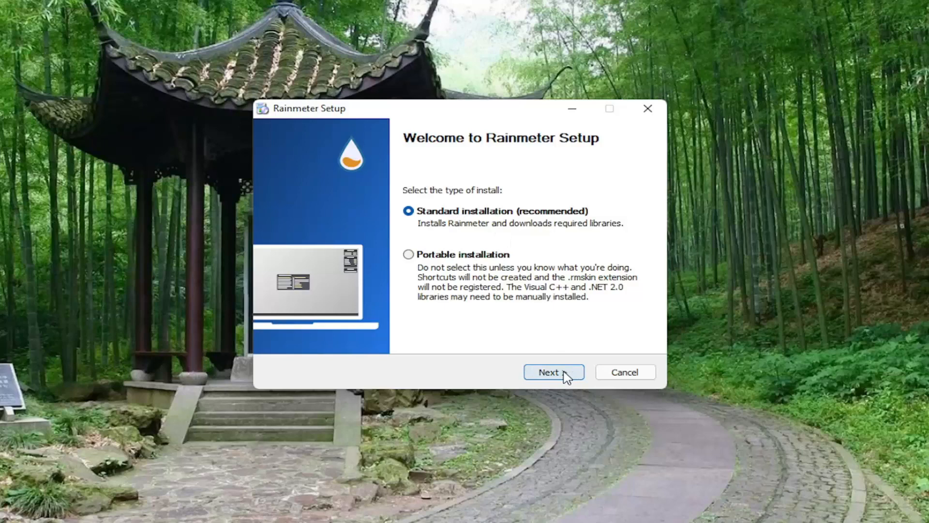
left_click(552, 371)
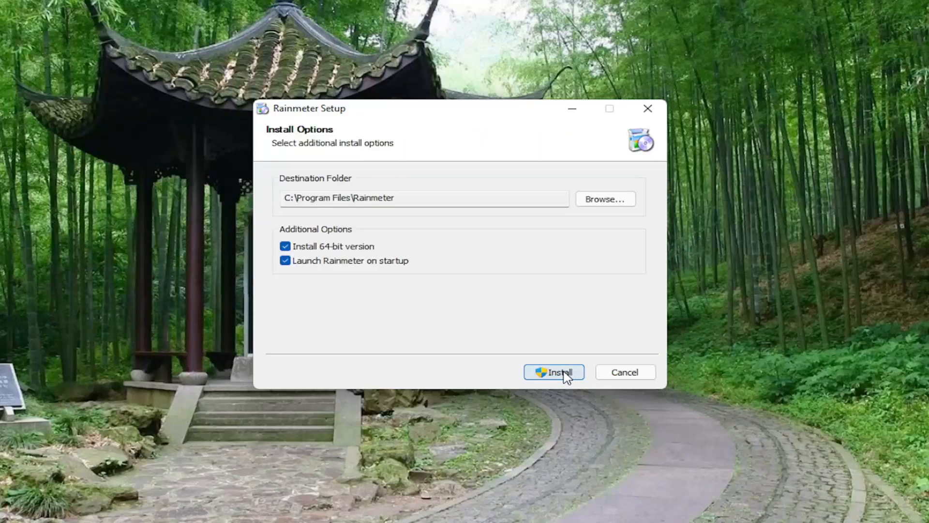
left_click(552, 372)
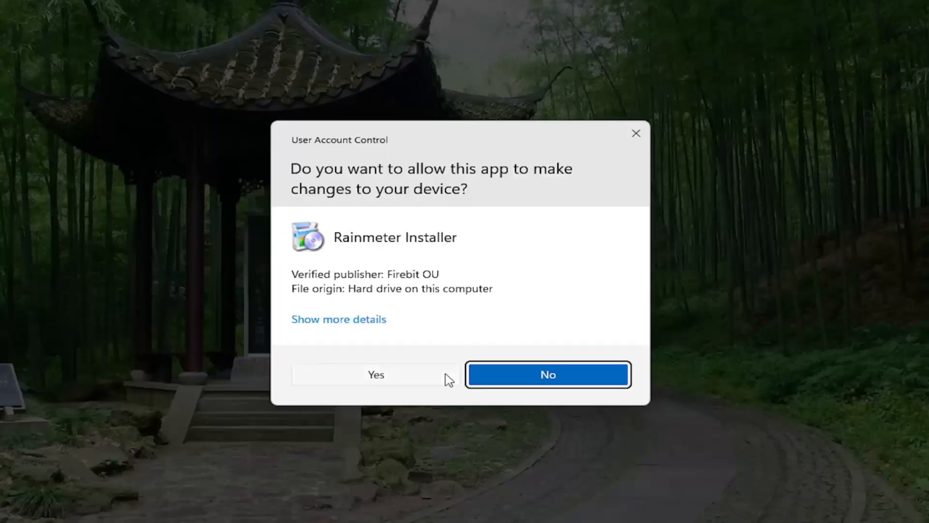
left_click(376, 375)
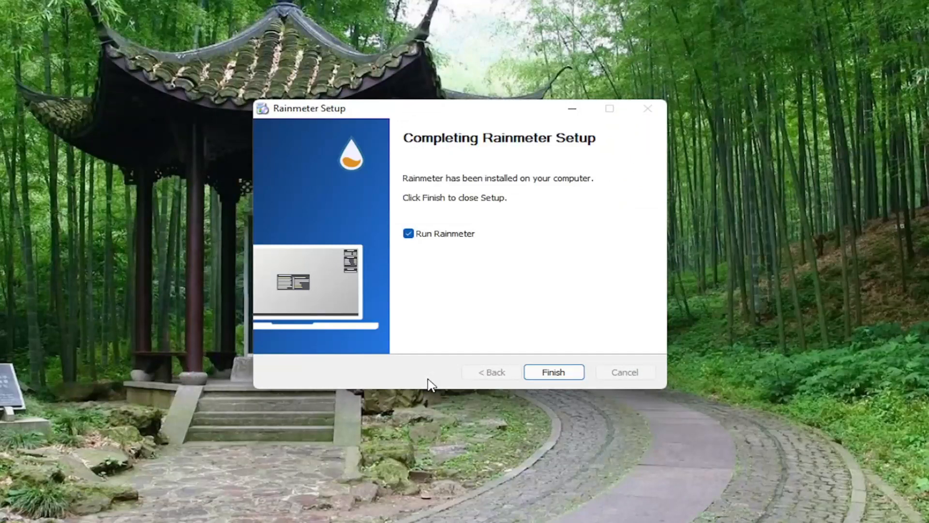
left_click(553, 372)
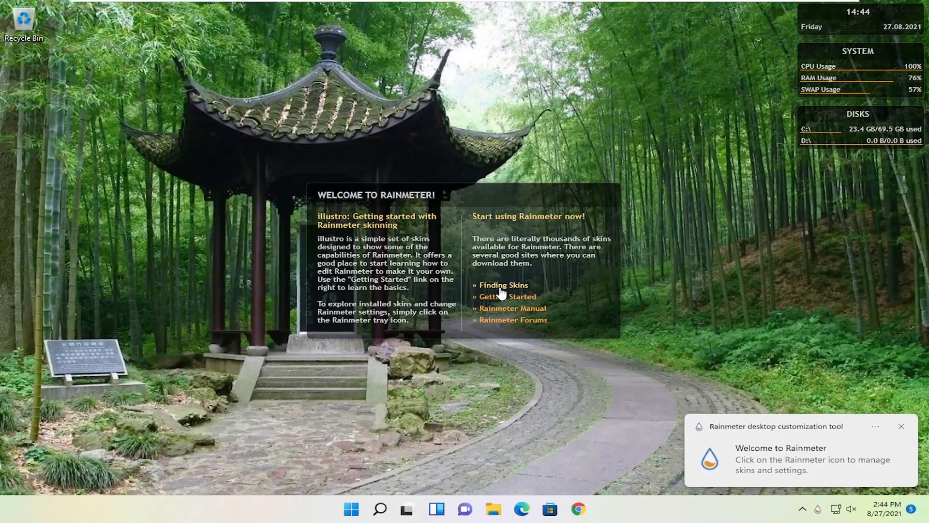
left_click(502, 285)
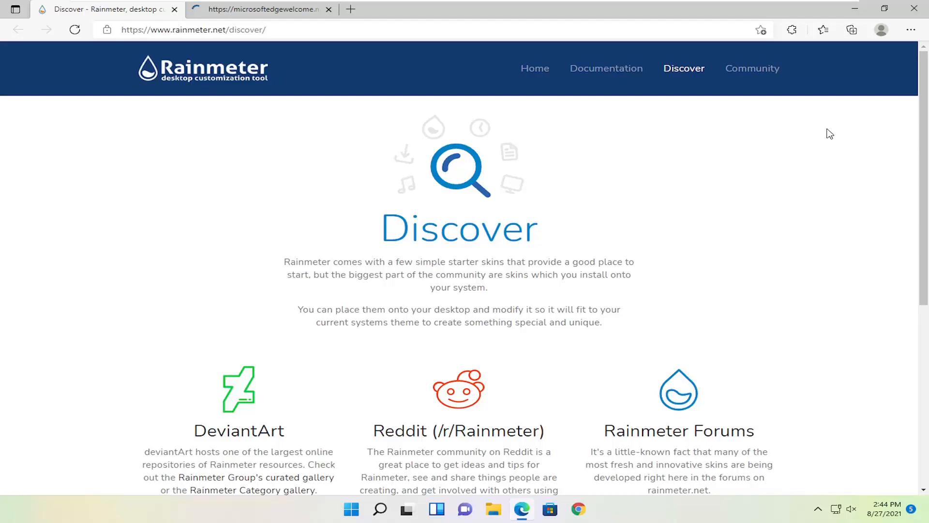
scroll("down", 3)
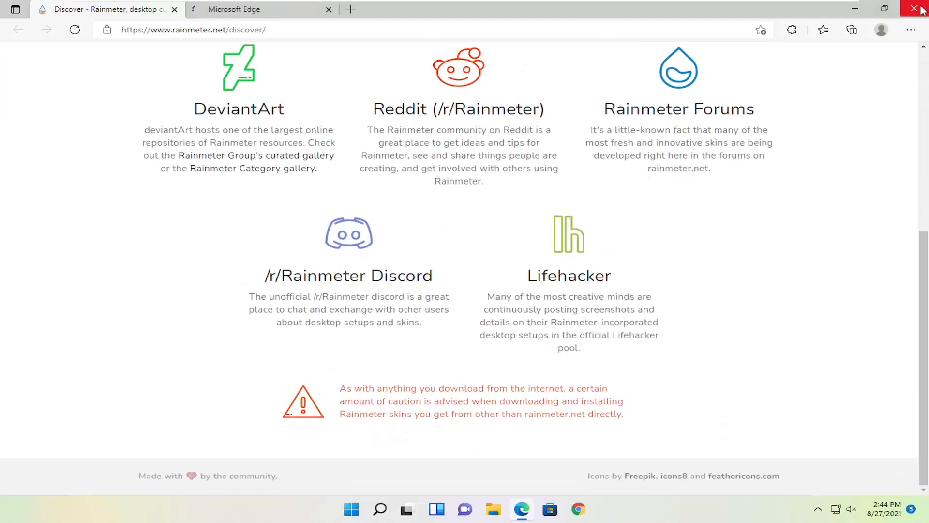
left_click(920, 8)
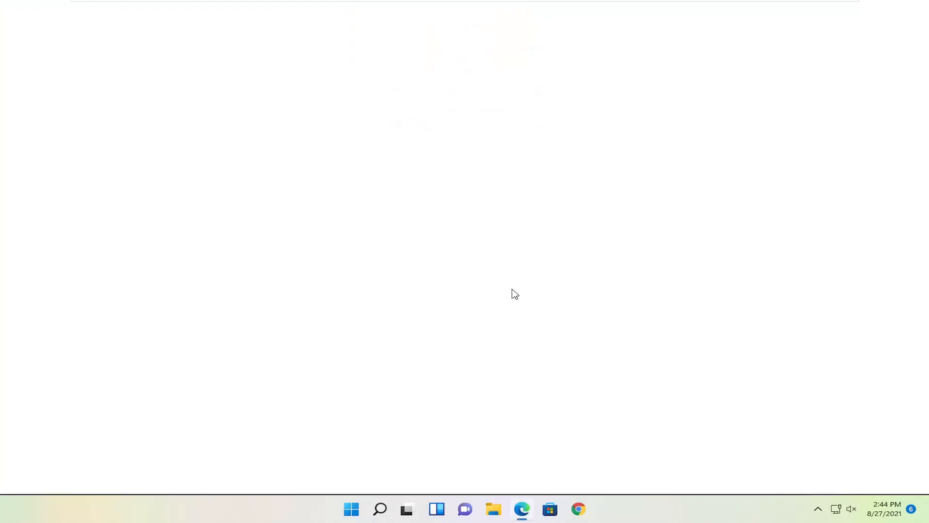
left_click(520, 509)
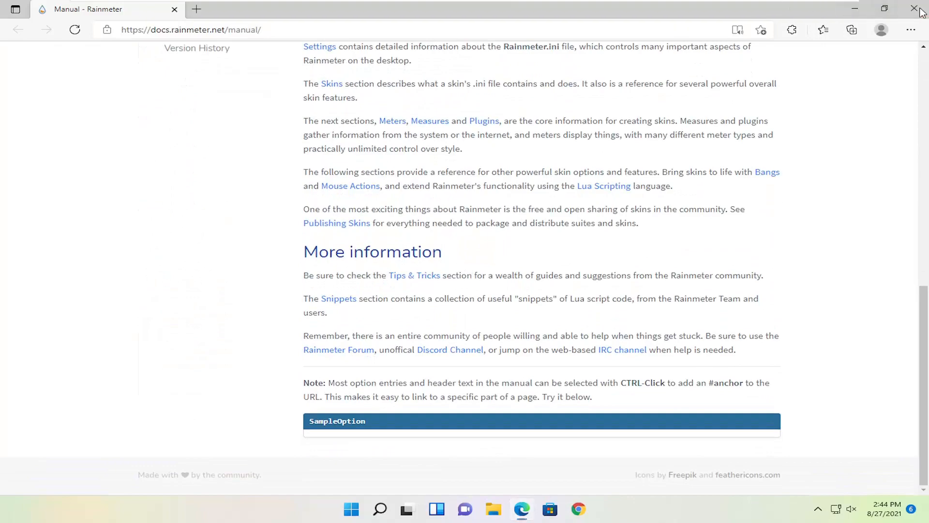
left_click(917, 9)
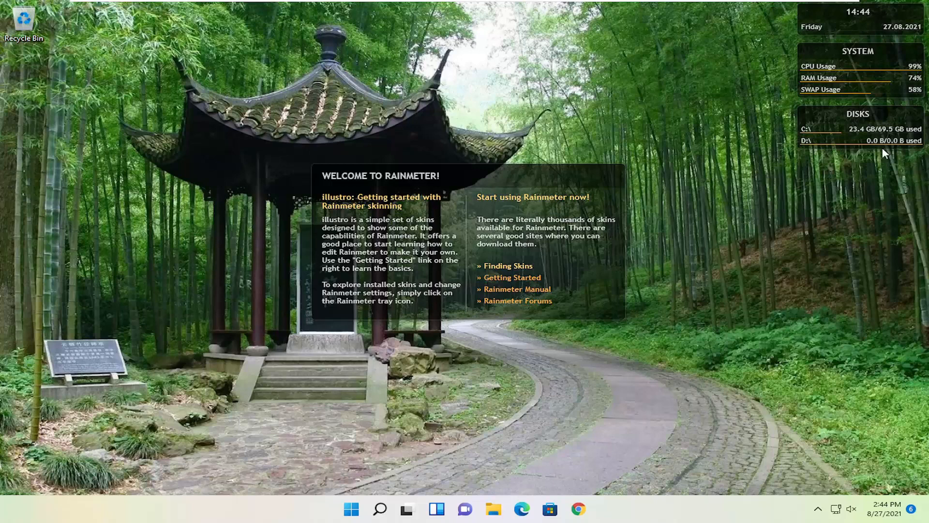
mouse_move(616, 152)
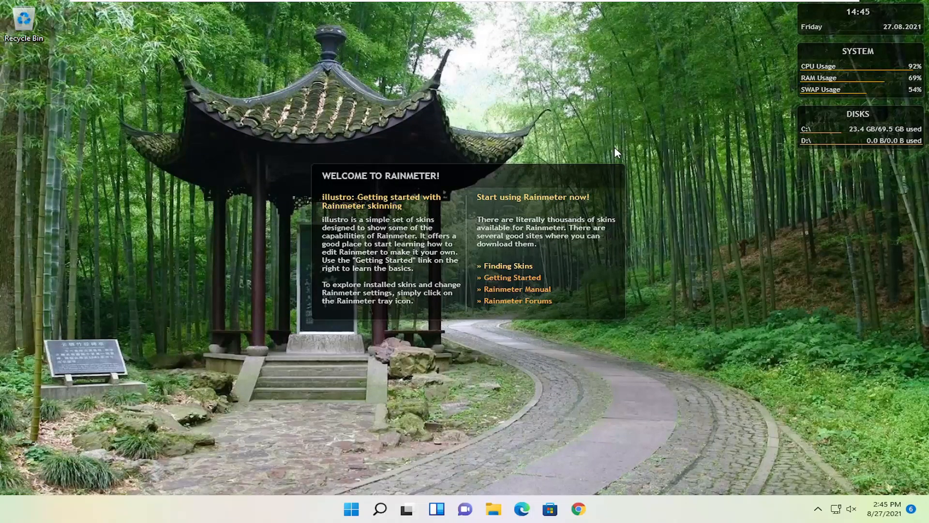
mouse_move(616, 157)
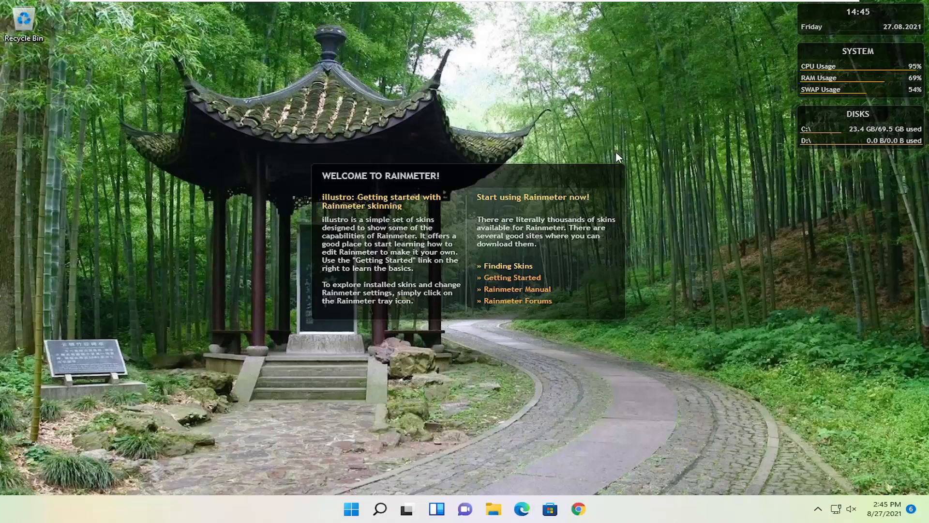